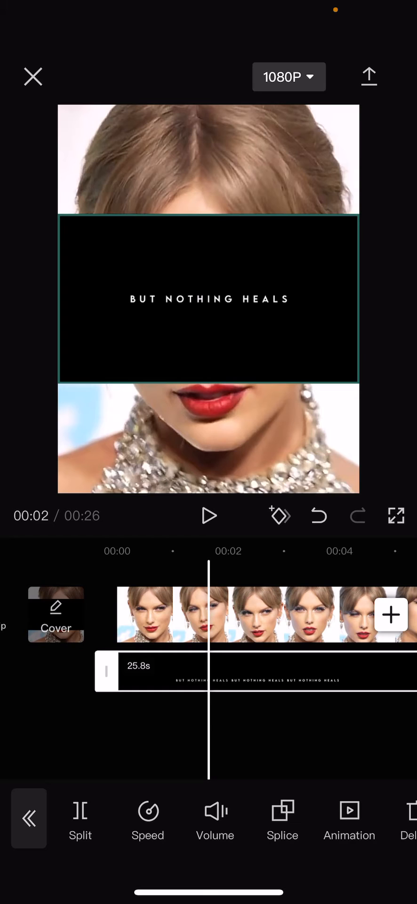
Open the blend mode options for the 'BUT NOTHING HEALS' text-strip overlay.
left_click(283, 819)
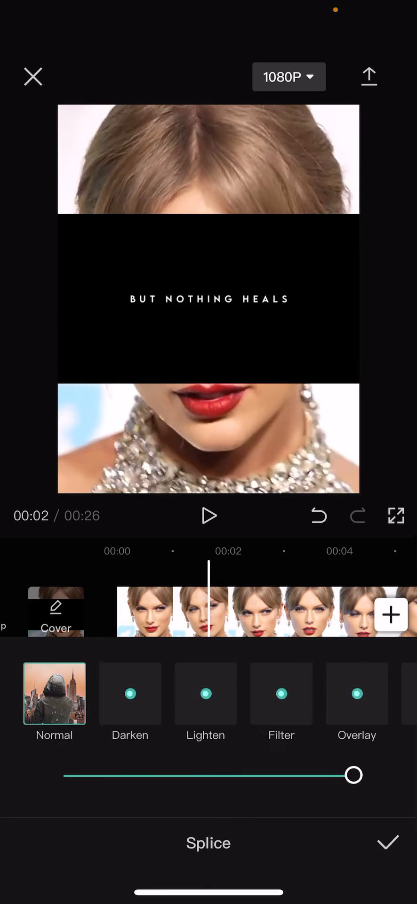
Apply a lightening blend mode to remove the black strip, then move the text overlay higher.
left_click(205, 694)
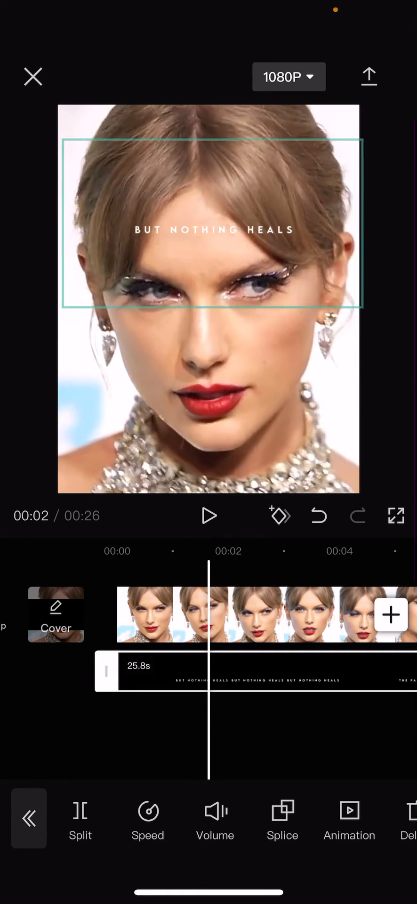
left_click_drag(209, 229, 209, 198)
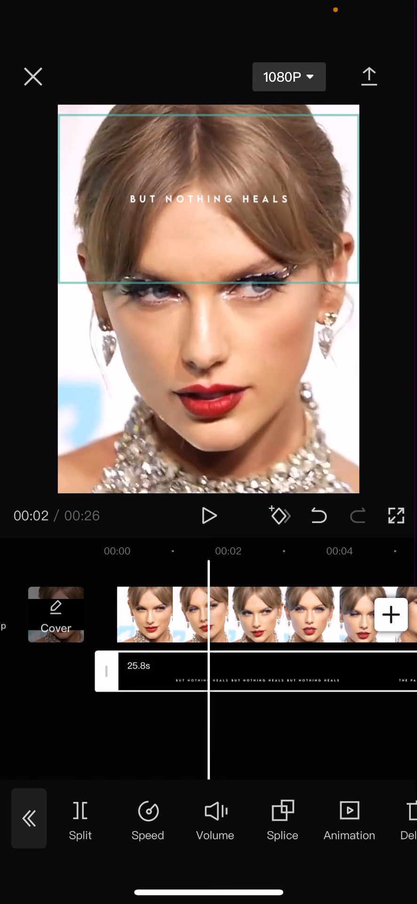